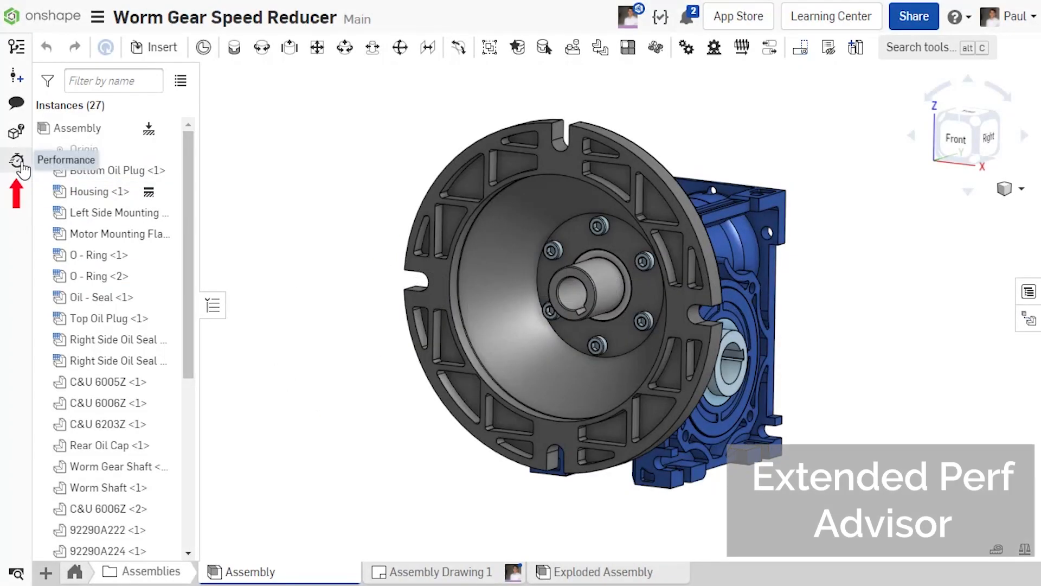
# Step: Open the performance advisor, expand Network and Region details, then switch to Drawings
pyautogui.click(17, 160)
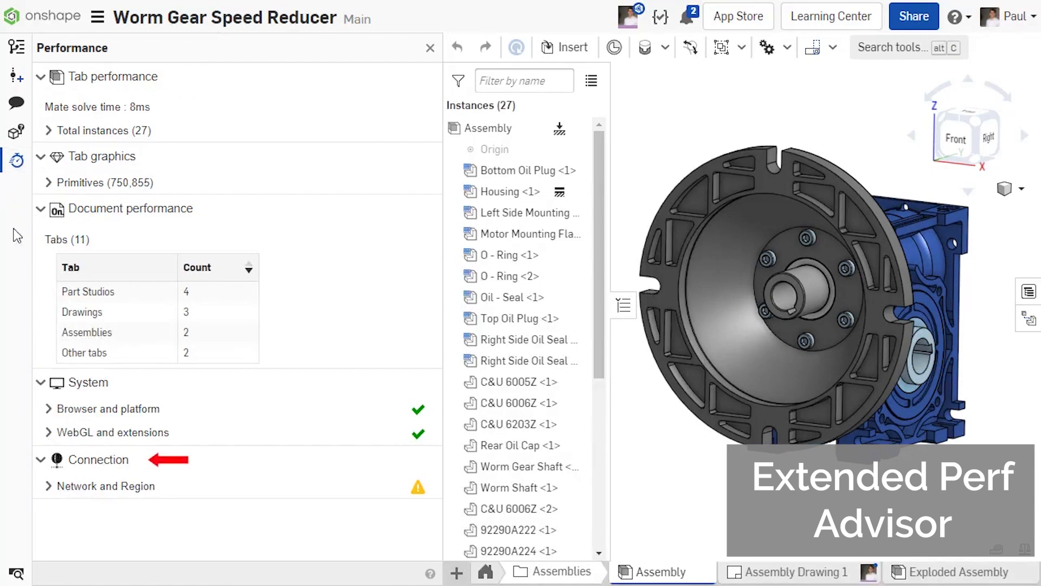
pyautogui.moveTo(49, 491)
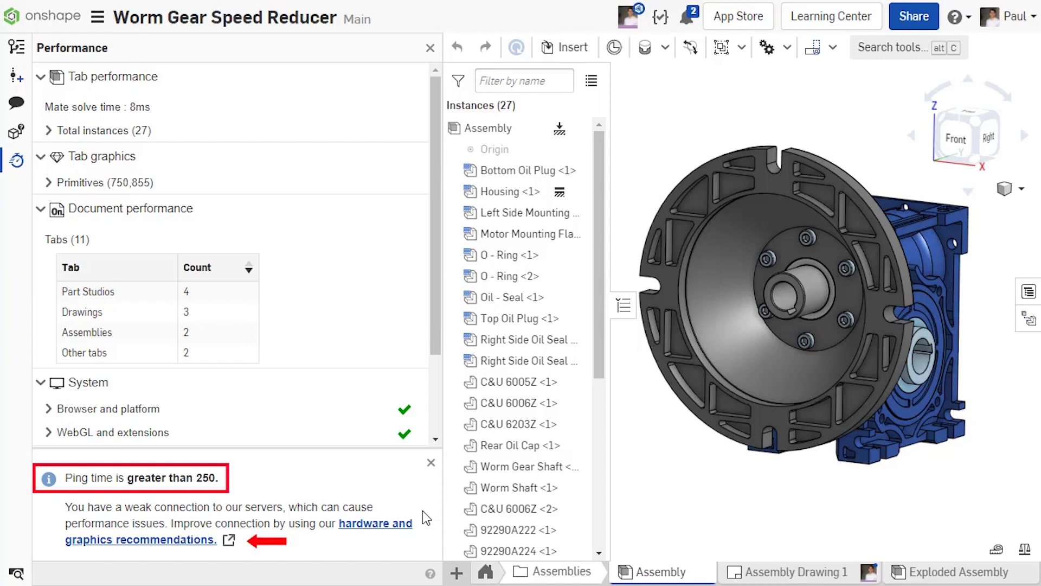
pyautogui.moveTo(431, 462)
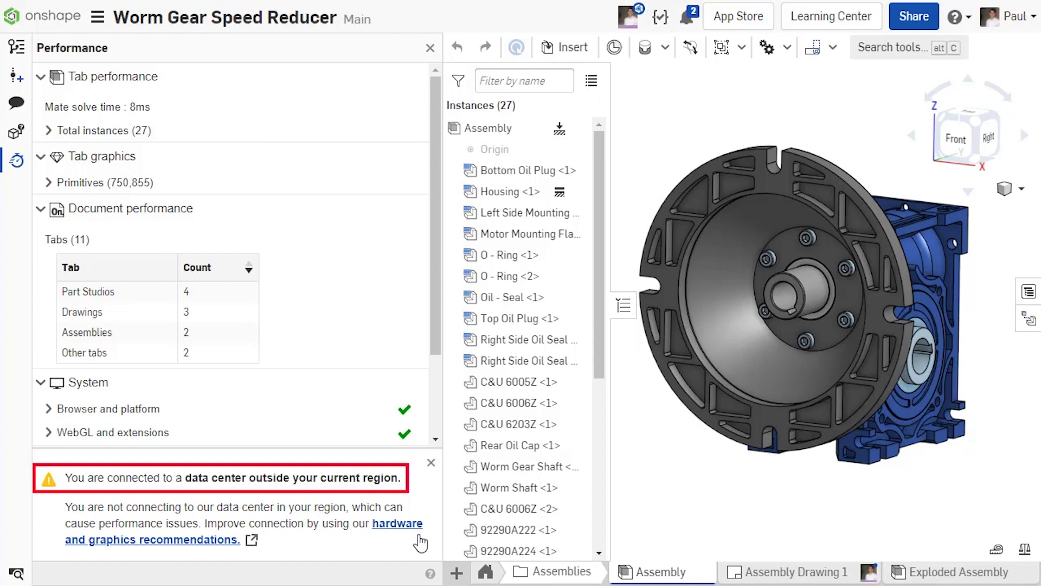
pyautogui.click(430, 461)
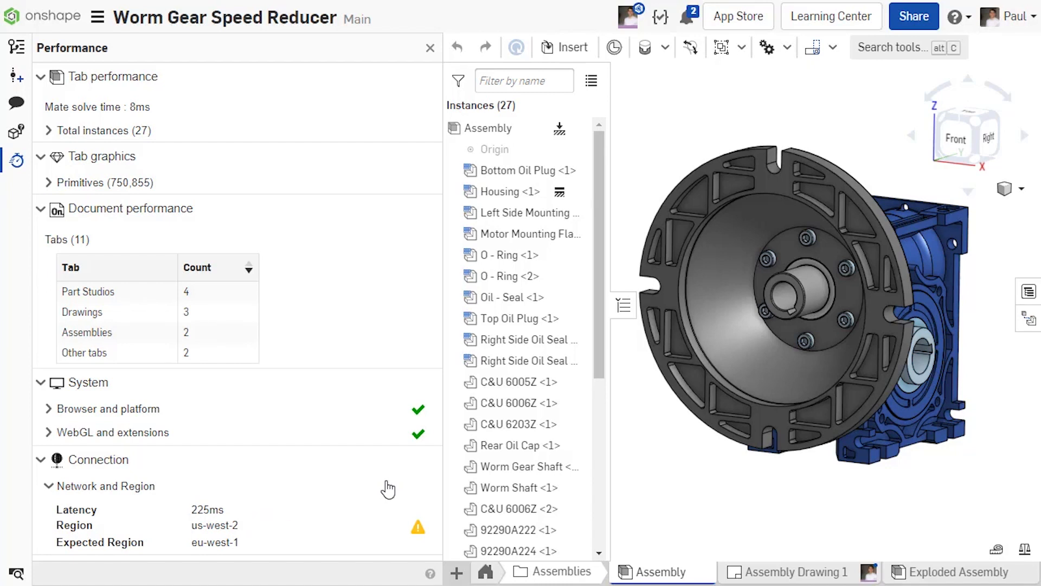
pyautogui.moveTo(310, 488)
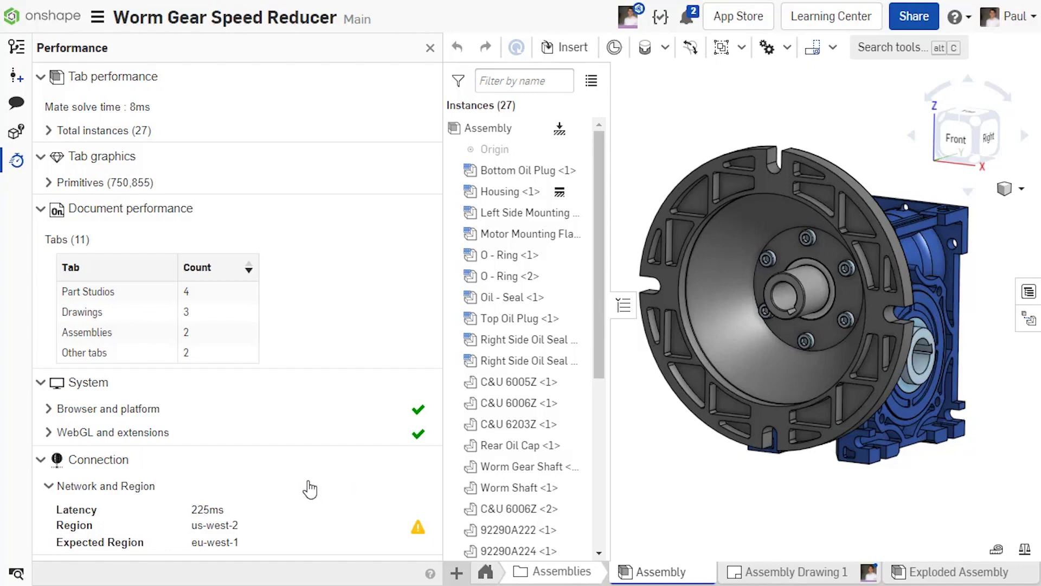
pyautogui.click(429, 47)
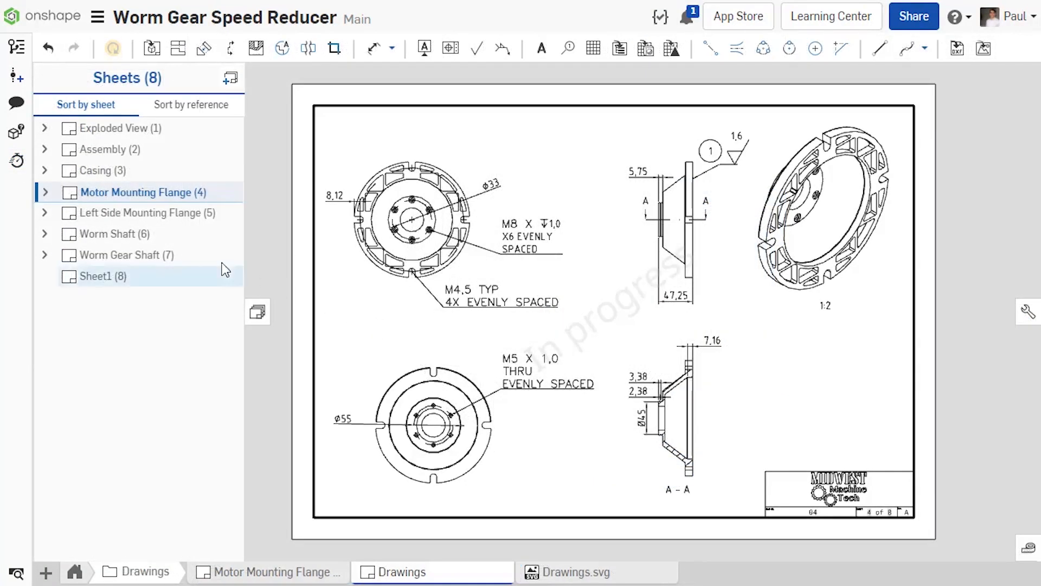
# Step: Expand the Motor Mounting Flange sheet, select Section A - A and choose Edit hatch
pyautogui.click(45, 192)
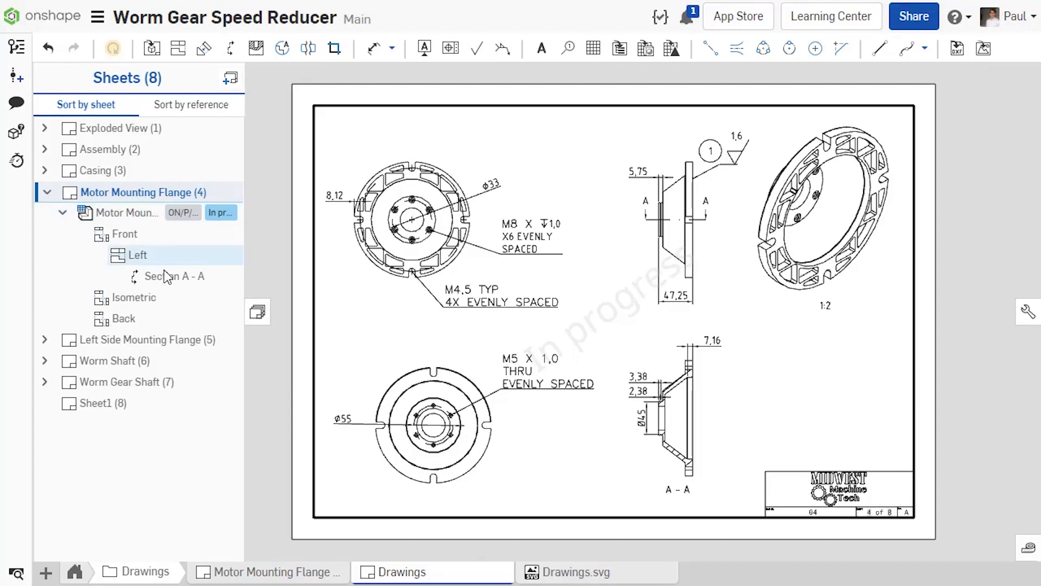
pyautogui.click(175, 276)
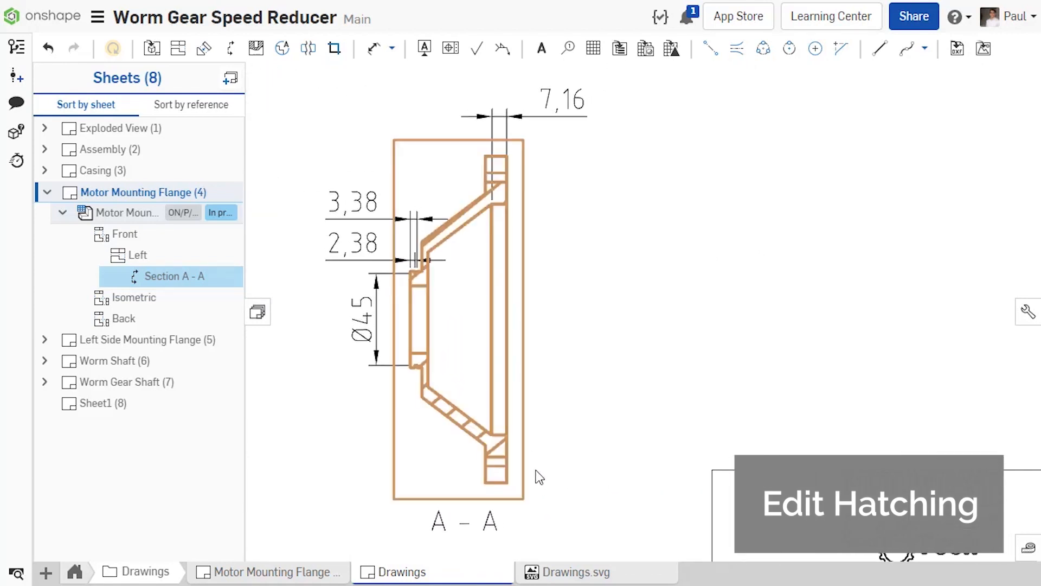
pyautogui.rightClick(471, 430)
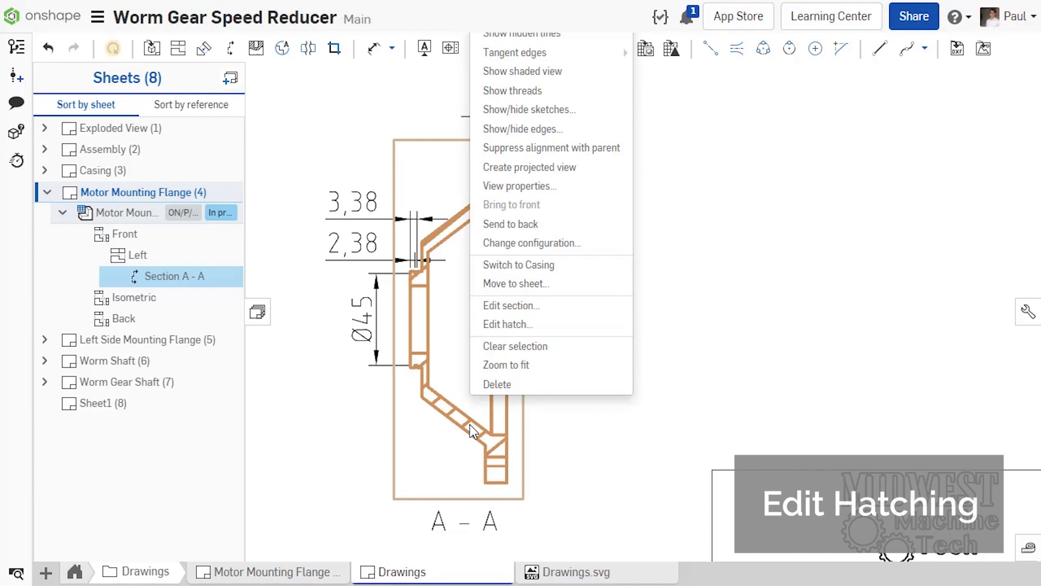
pyautogui.moveTo(507, 324)
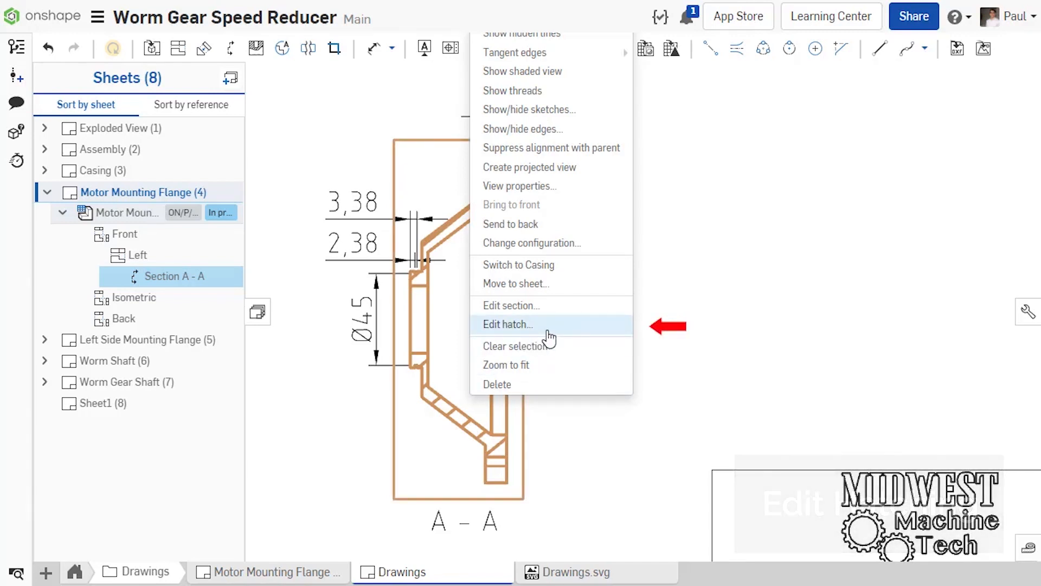
pyautogui.click(507, 325)
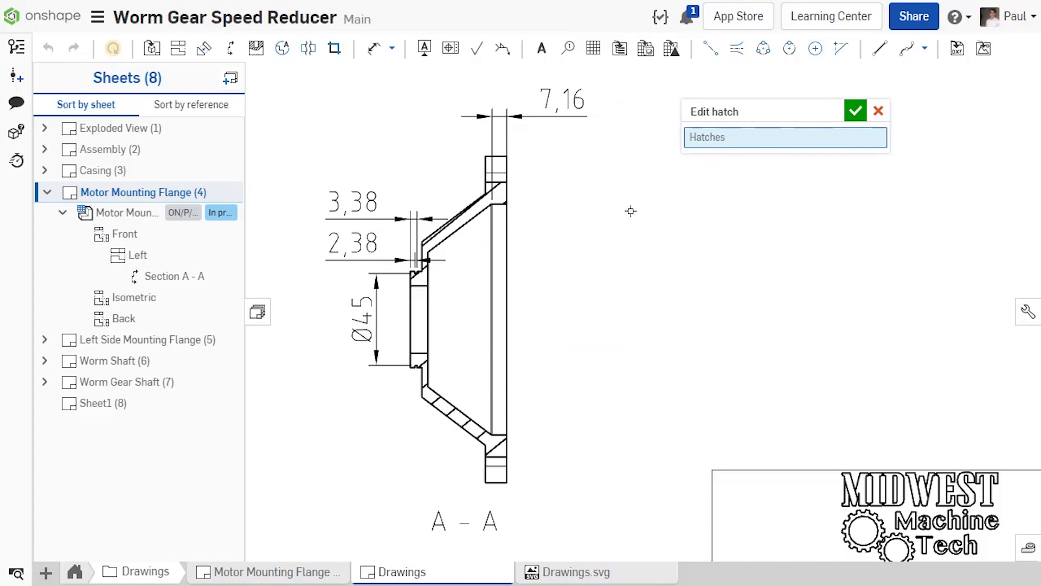
# Step: Select both A - A hatches, preview alternatives, and apply ANSI31 general at scale 1.5
pyautogui.click(465, 243)
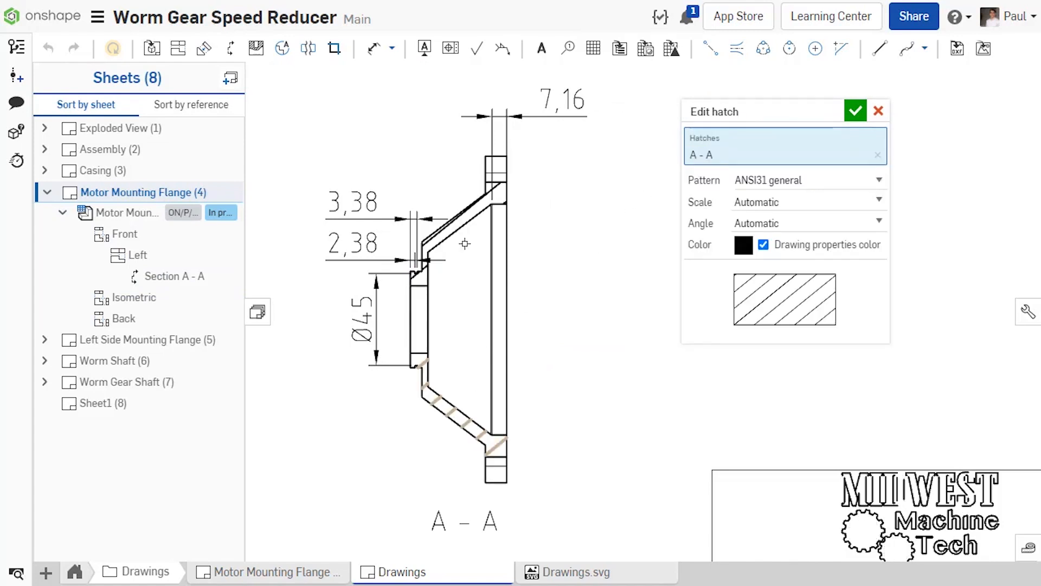
pyautogui.click(460, 220)
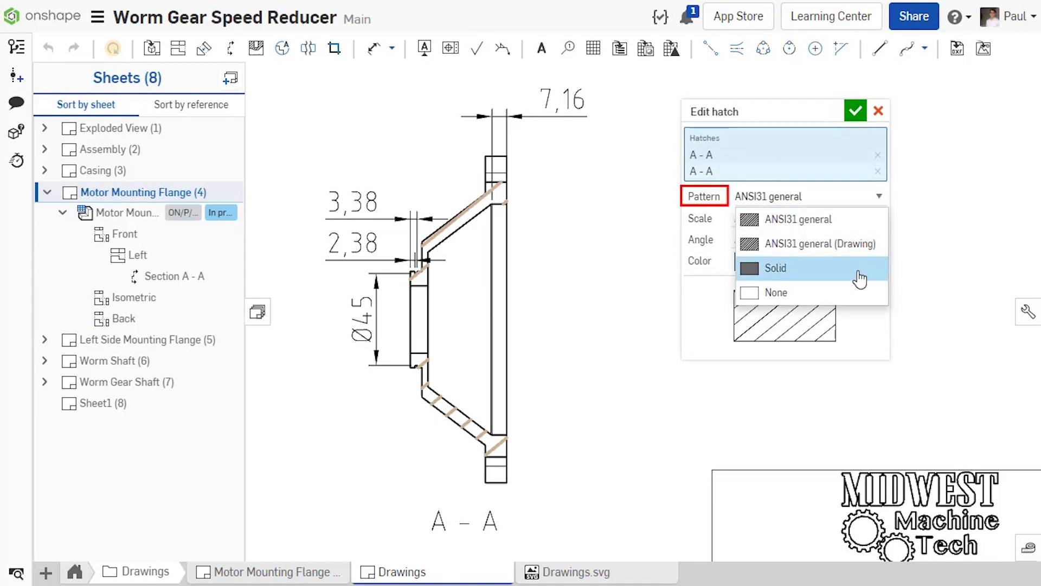
pyautogui.click(774, 267)
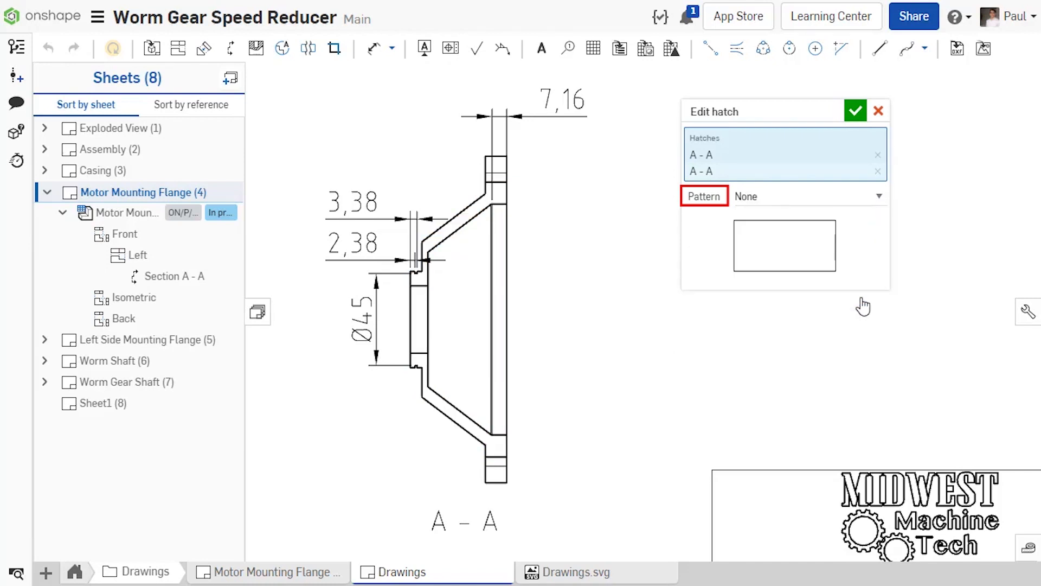
pyautogui.click(810, 196)
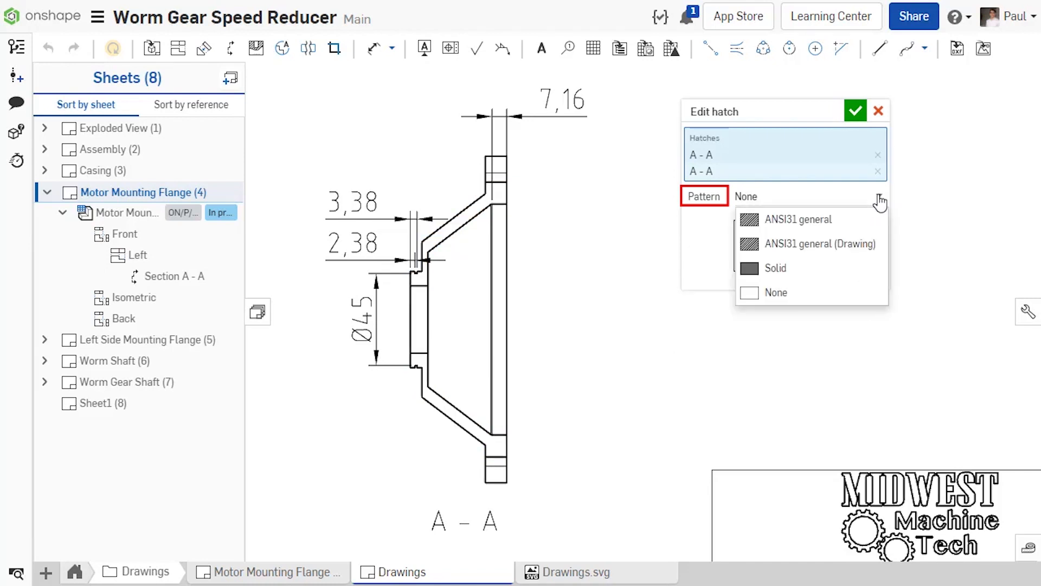
pyautogui.click(799, 219)
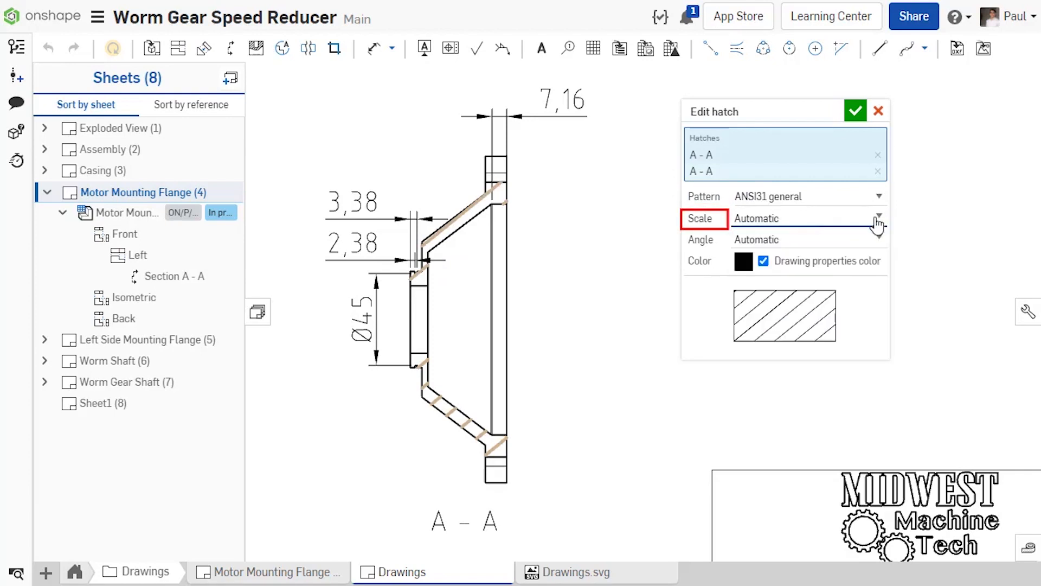
pyautogui.write('1.5')
pyautogui.click(809, 239)
pyautogui.write('30')
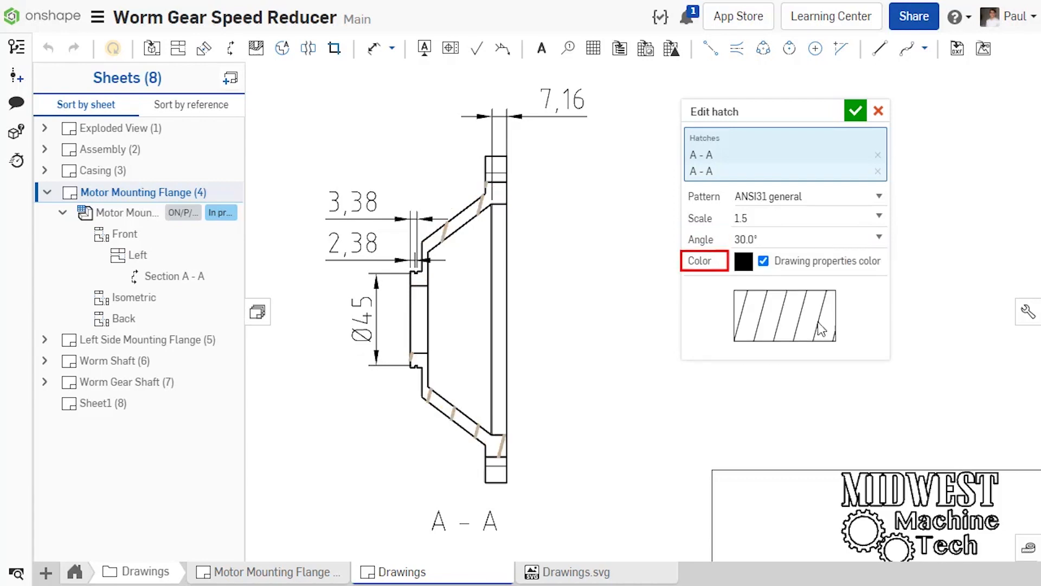
# Step: Replace the drawing's default hatch colour with red
pyautogui.click(763, 260)
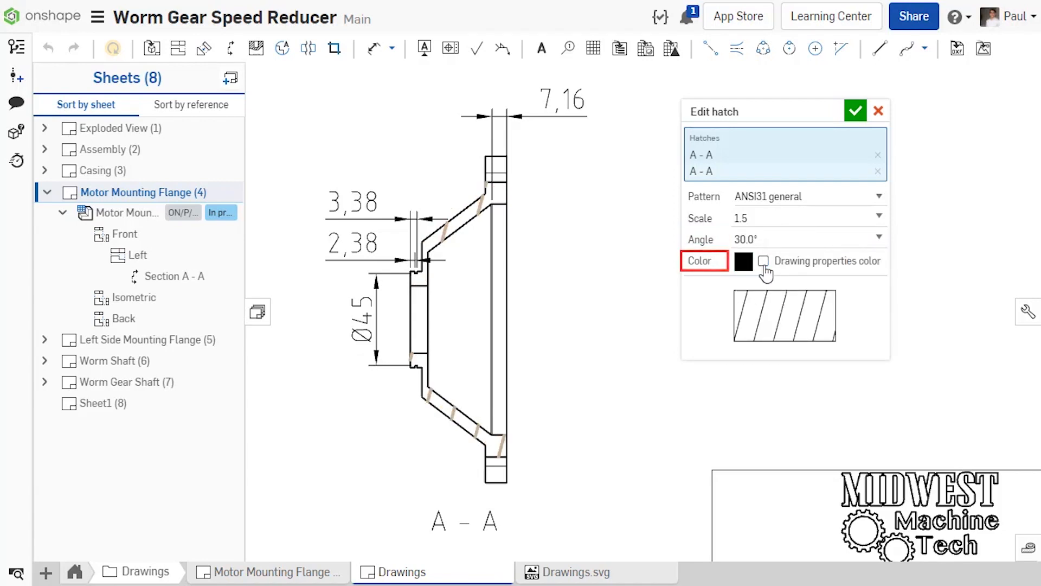
pyautogui.click(743, 260)
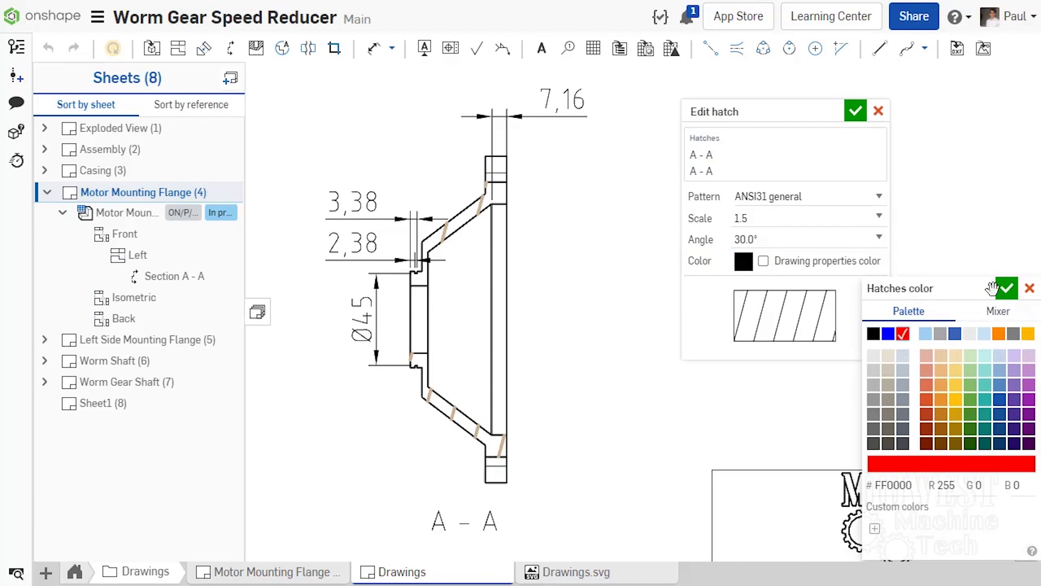
pyautogui.click(856, 111)
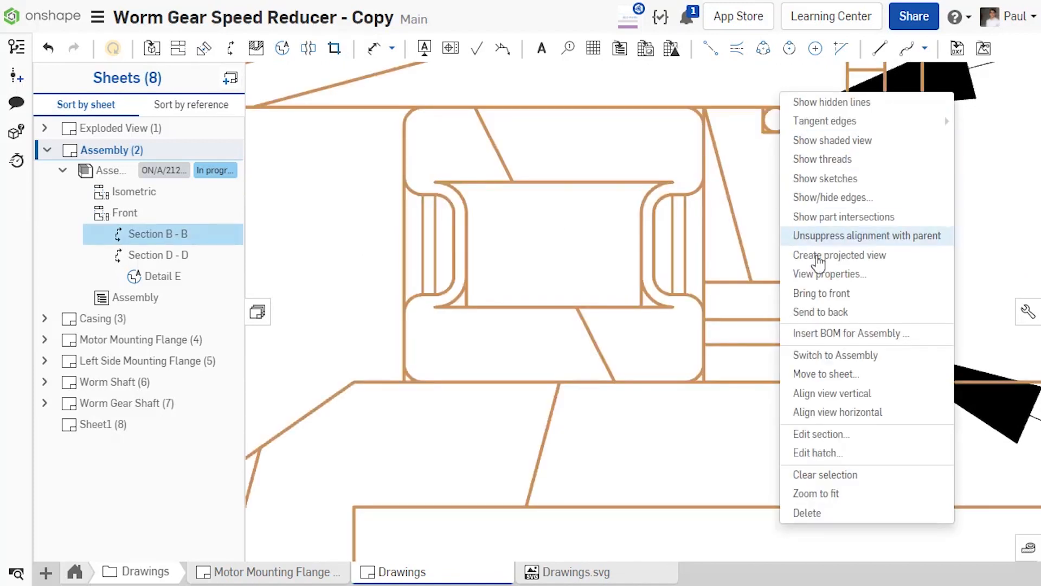
pyautogui.moveTo(818, 453)
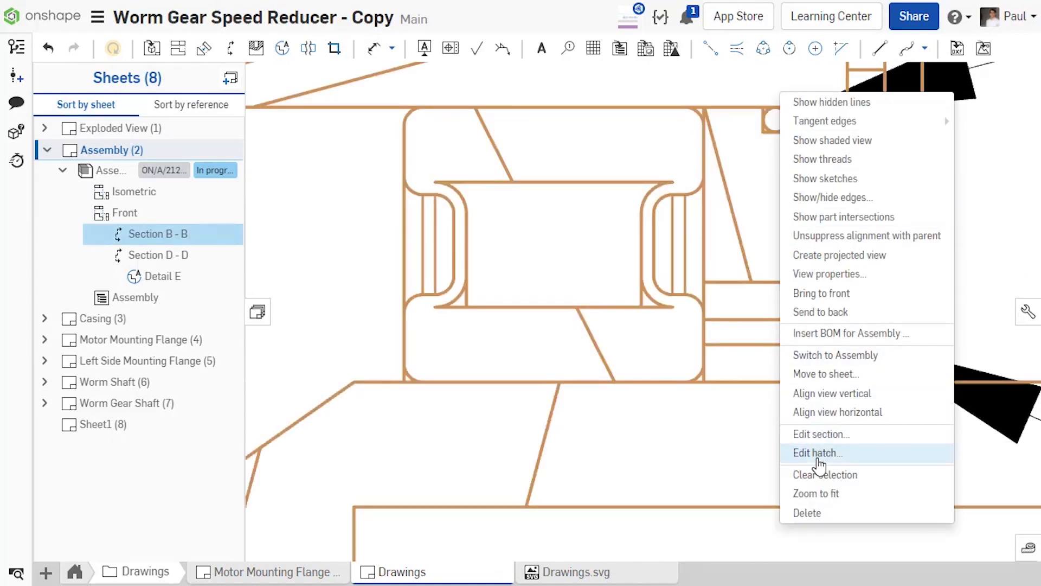
# Step: Change the Section B - B hatch from the default colour to solid red
pyautogui.click(817, 453)
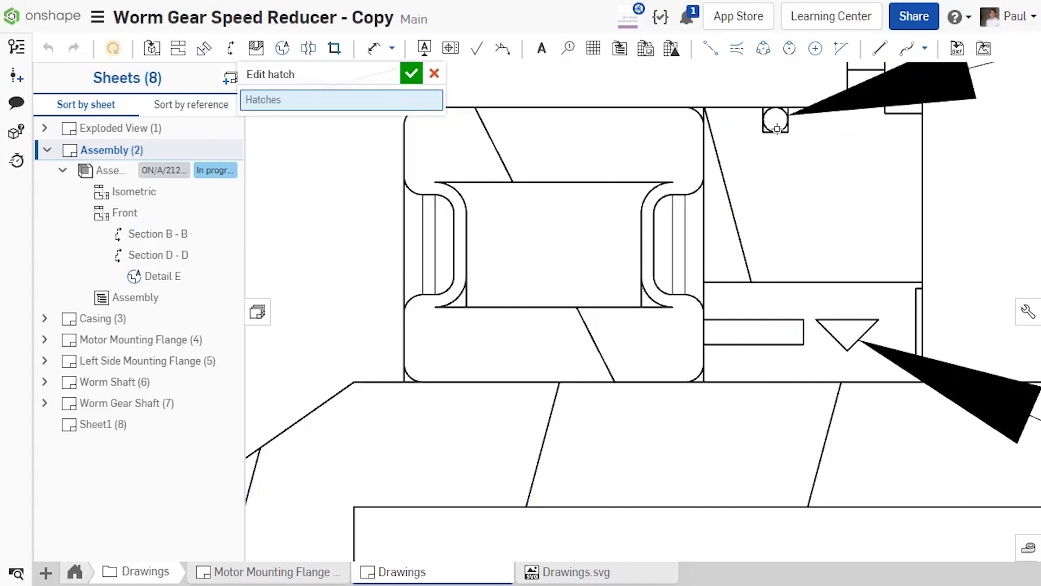
pyautogui.click(340, 100)
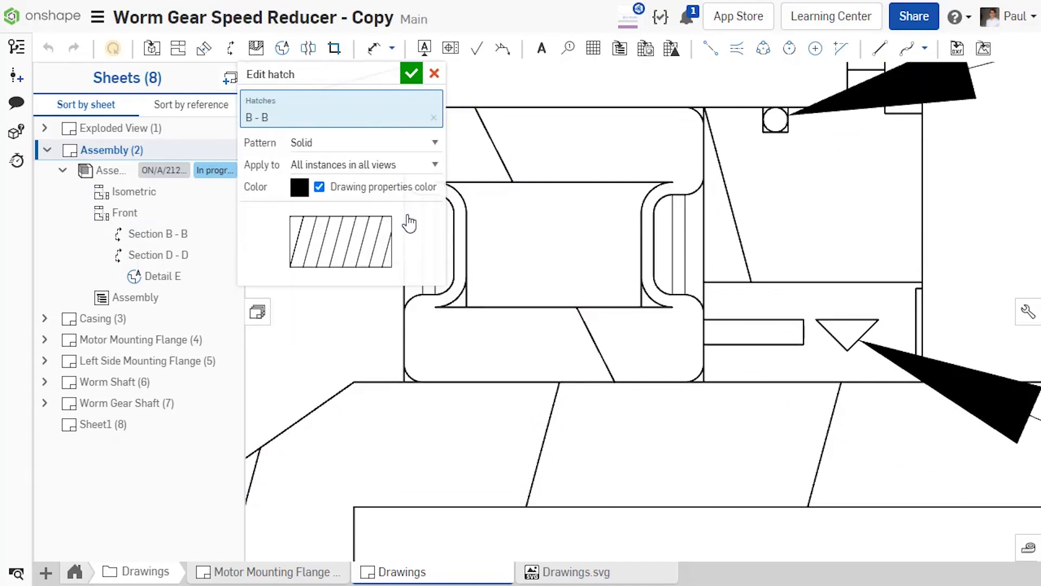
pyautogui.click(319, 187)
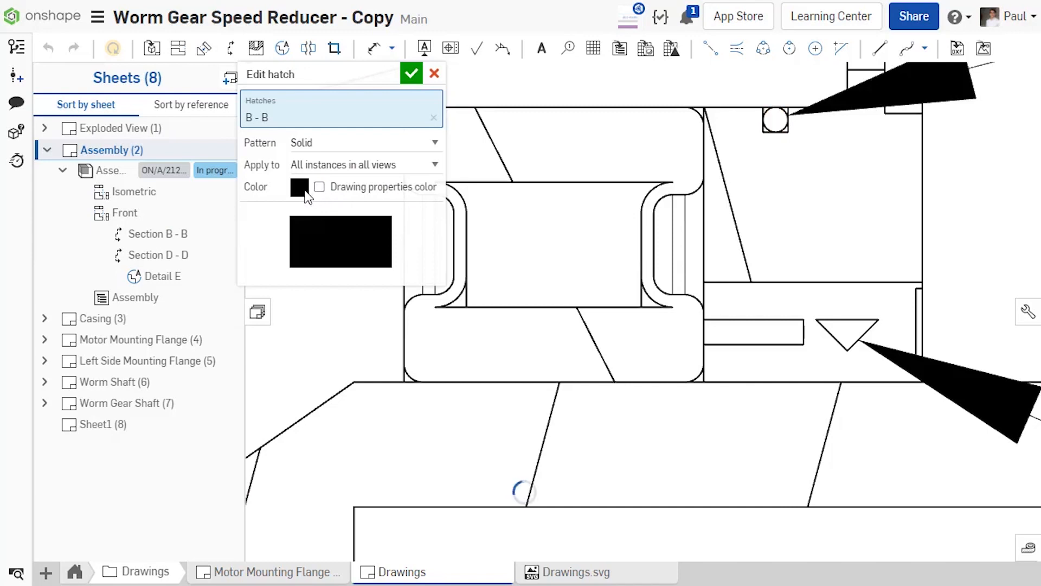
pyautogui.click(299, 187)
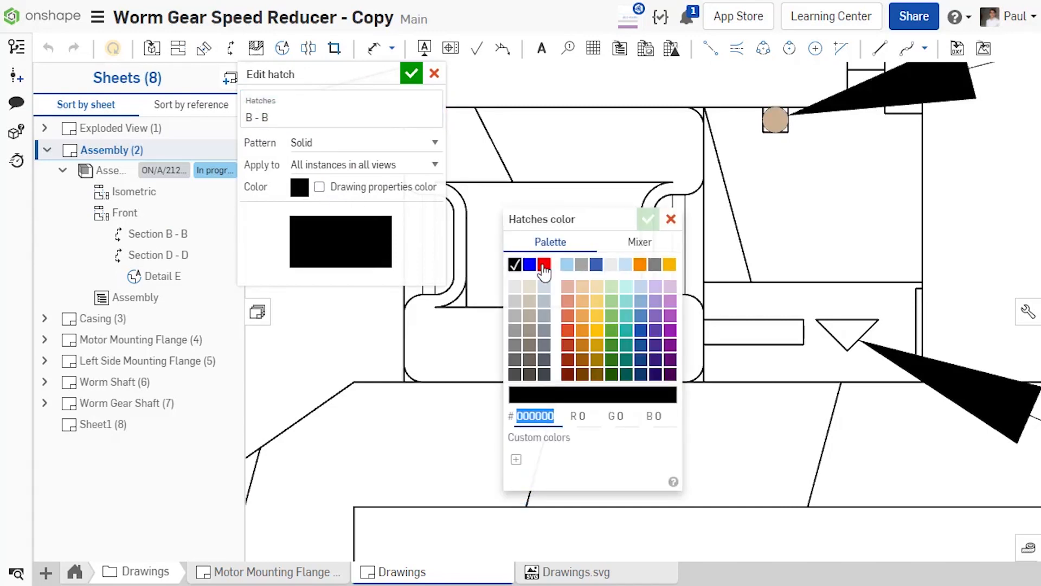
pyautogui.click(648, 218)
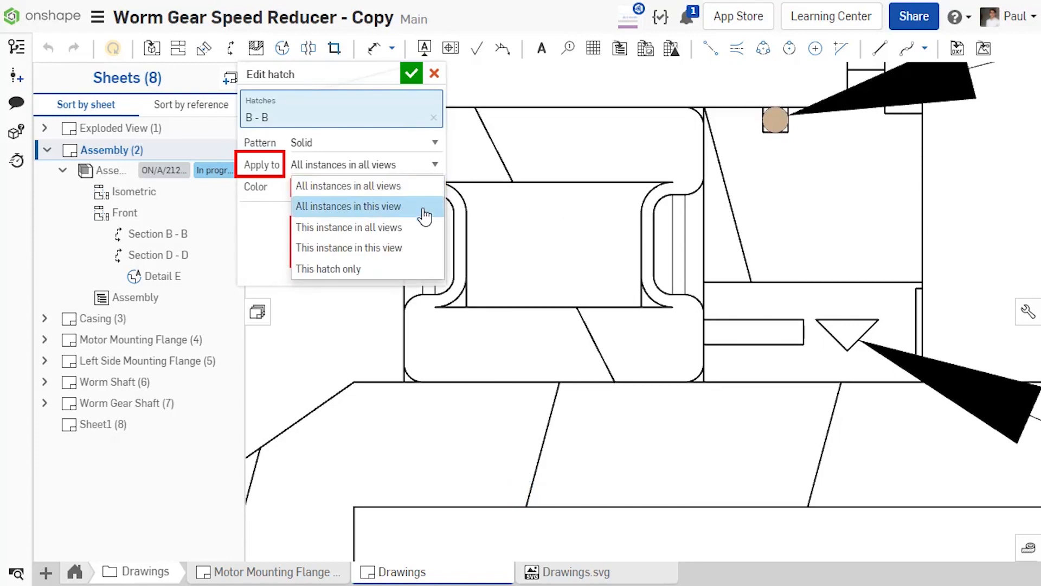
pyautogui.moveTo(422, 248)
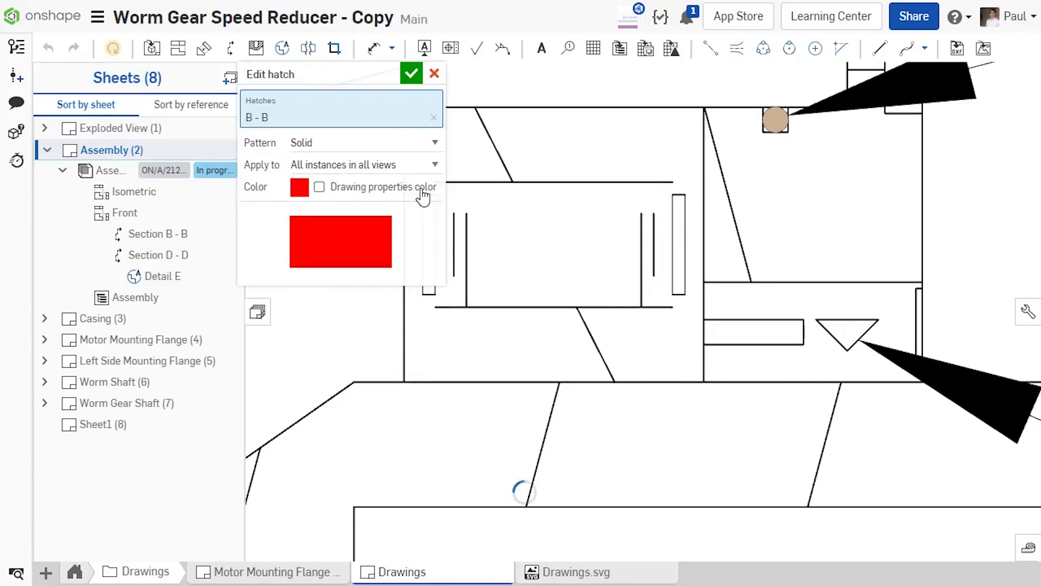
pyautogui.click(411, 73)
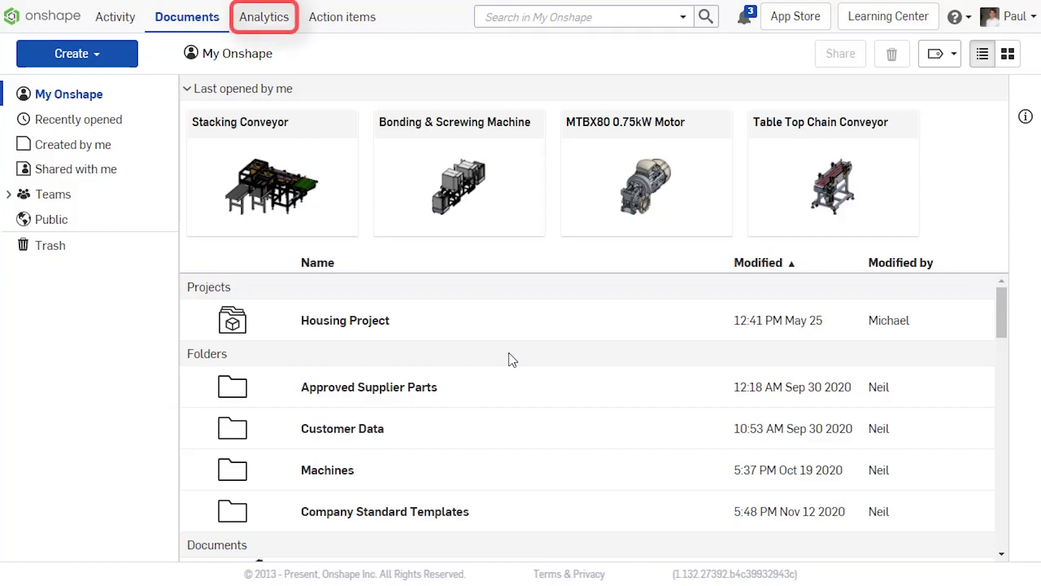
# Step: Go to Analytics, choose Audit, and open the IP Tracking dashboard
pyautogui.click(264, 17)
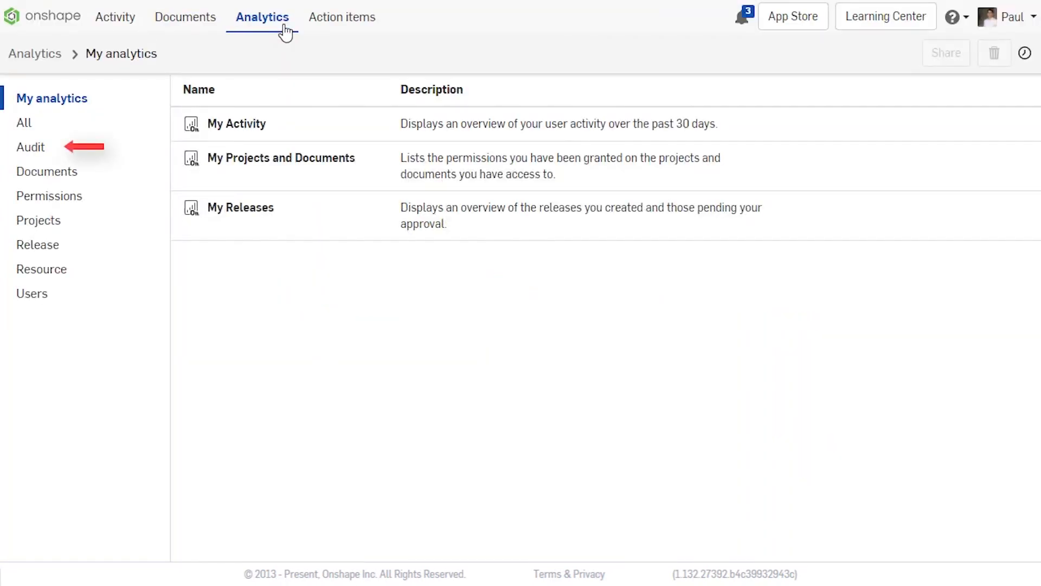
pyautogui.moveTo(30, 147)
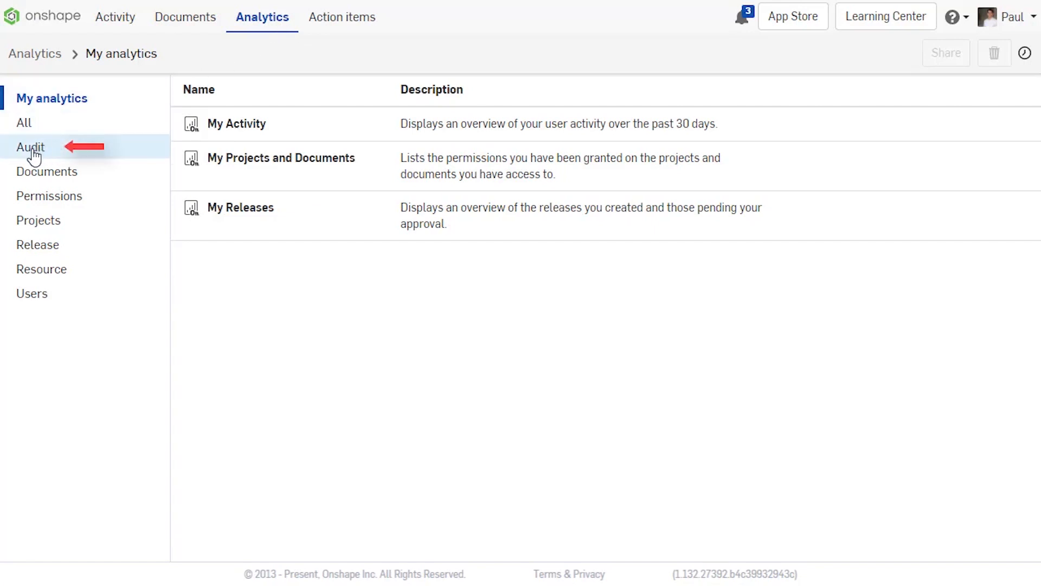
pyautogui.click(30, 147)
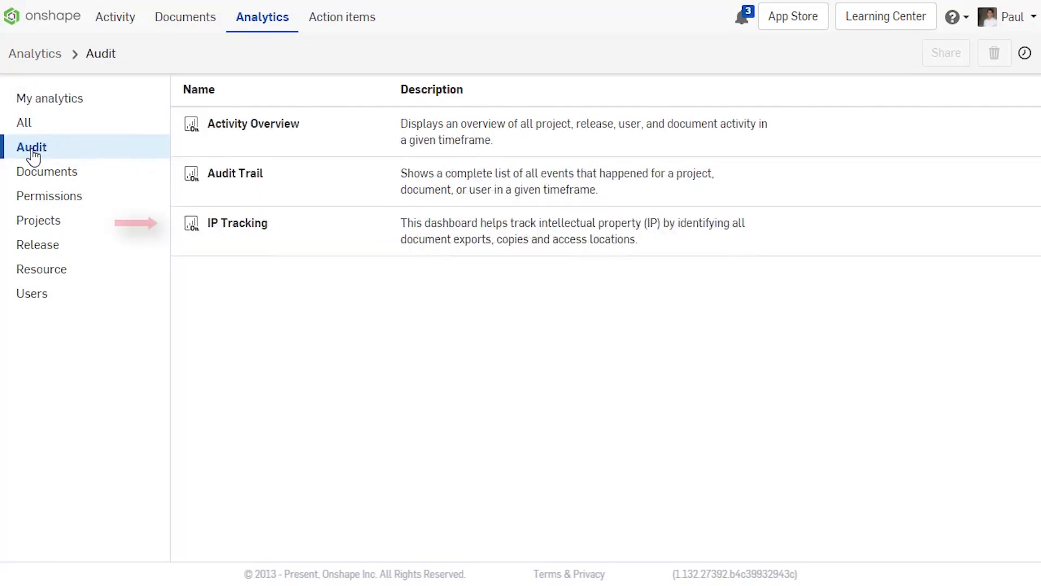
pyautogui.moveTo(228, 237)
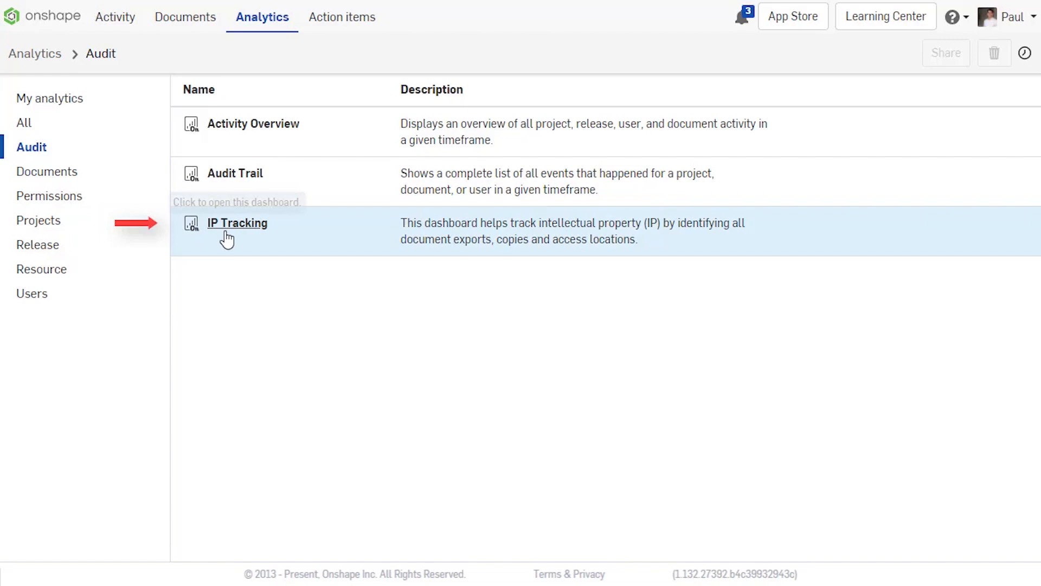
pyautogui.click(236, 222)
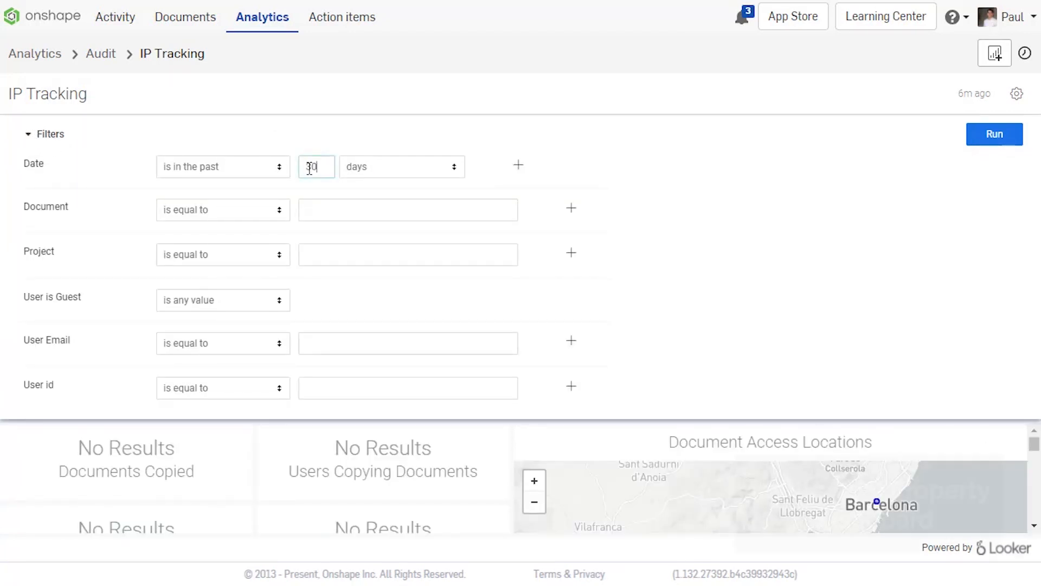
# Step: Run IP Tracking for the past 300 days and scroll through the results
pyautogui.write('300')
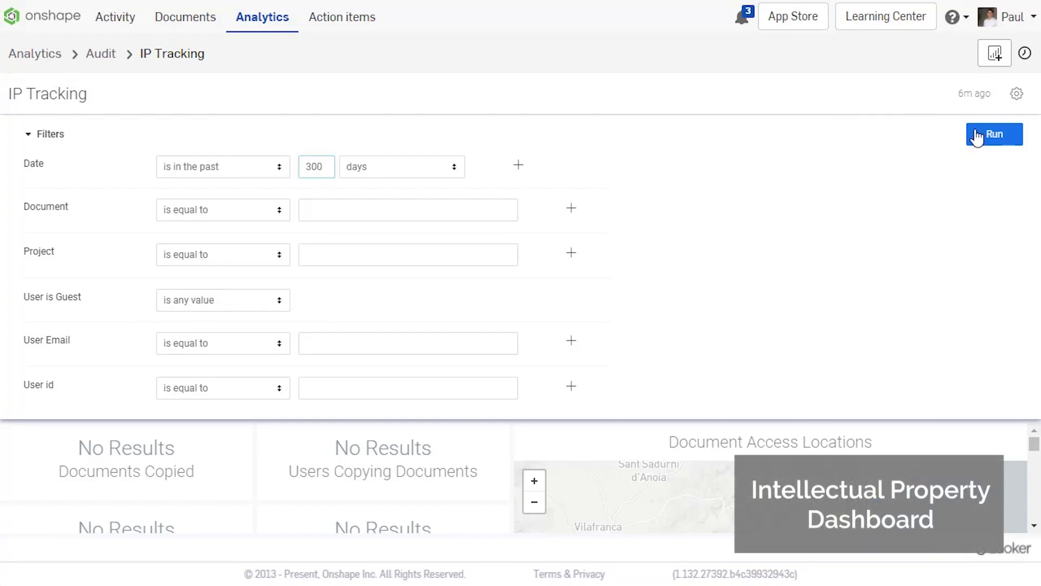
pyautogui.click(994, 134)
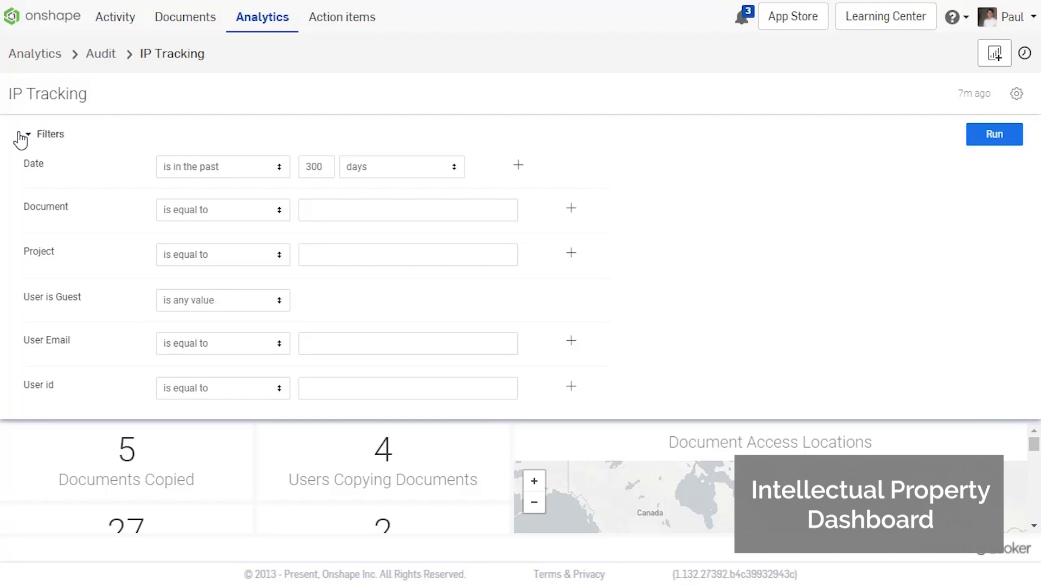
pyautogui.click(21, 133)
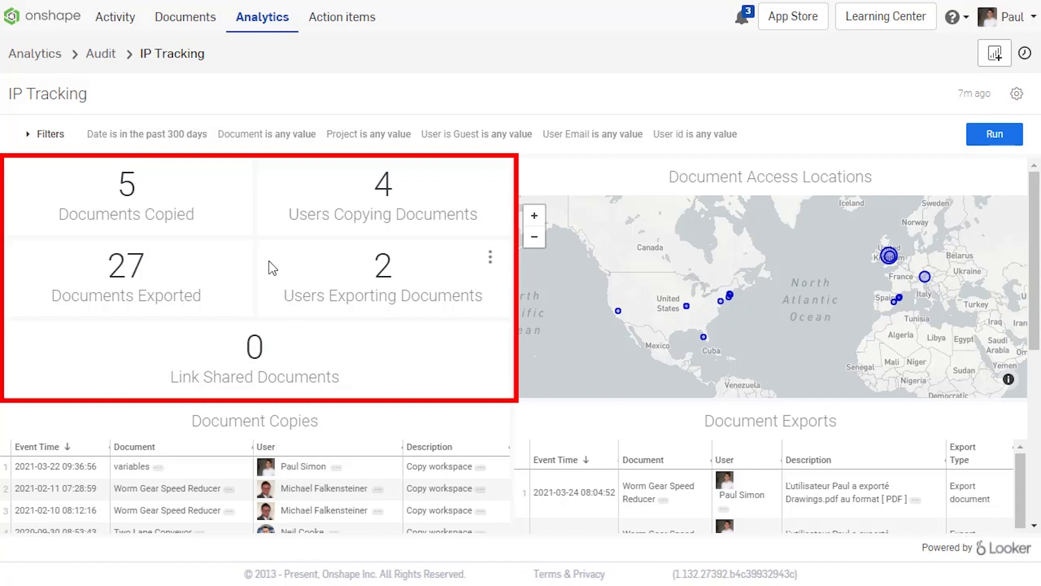
pyautogui.scroll(-3)
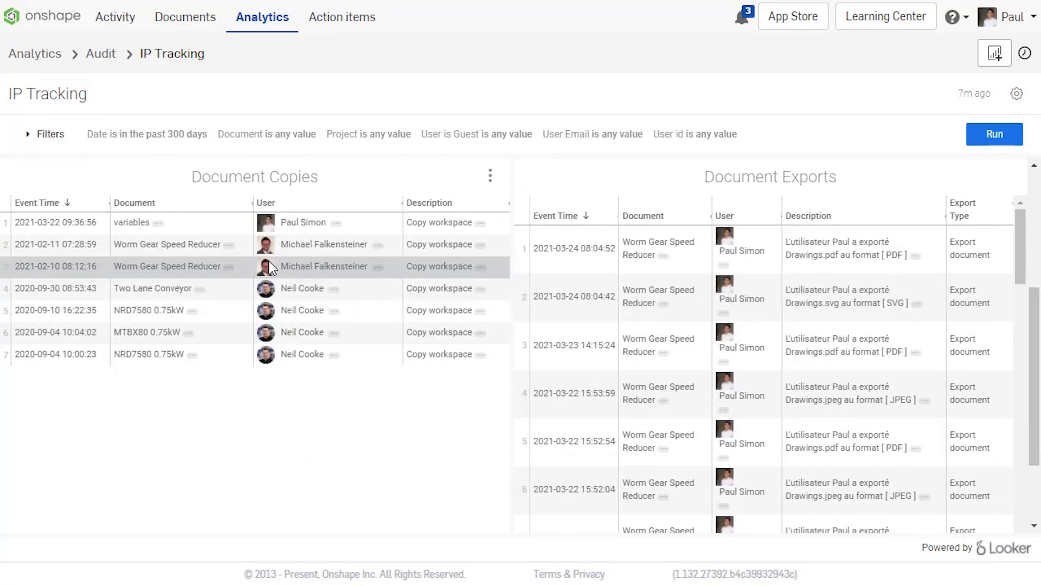
pyautogui.scroll(-3)
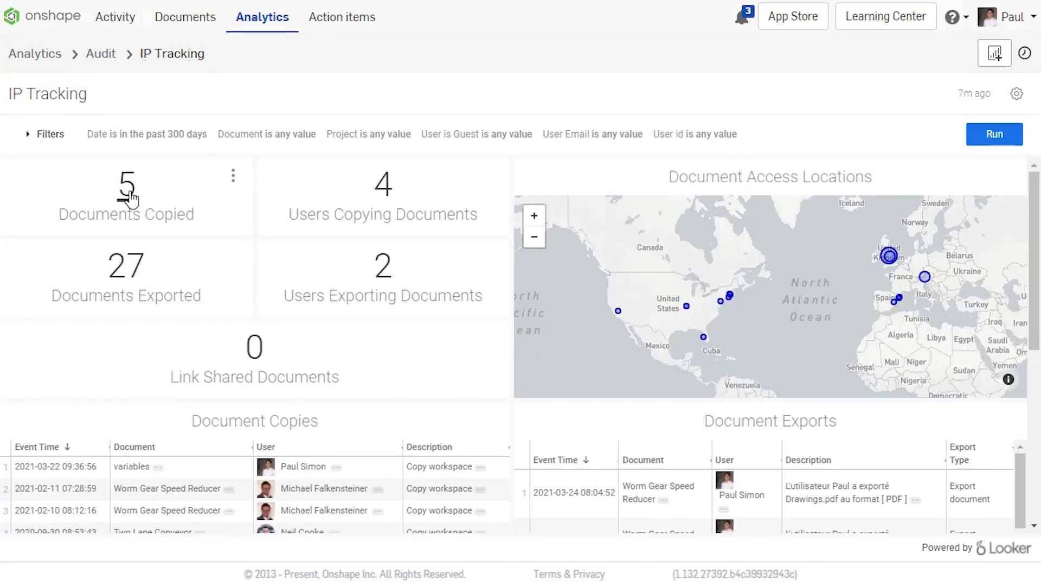
# Step: View the copied documents' details and list all 4 users who copied documents
pyautogui.click(125, 193)
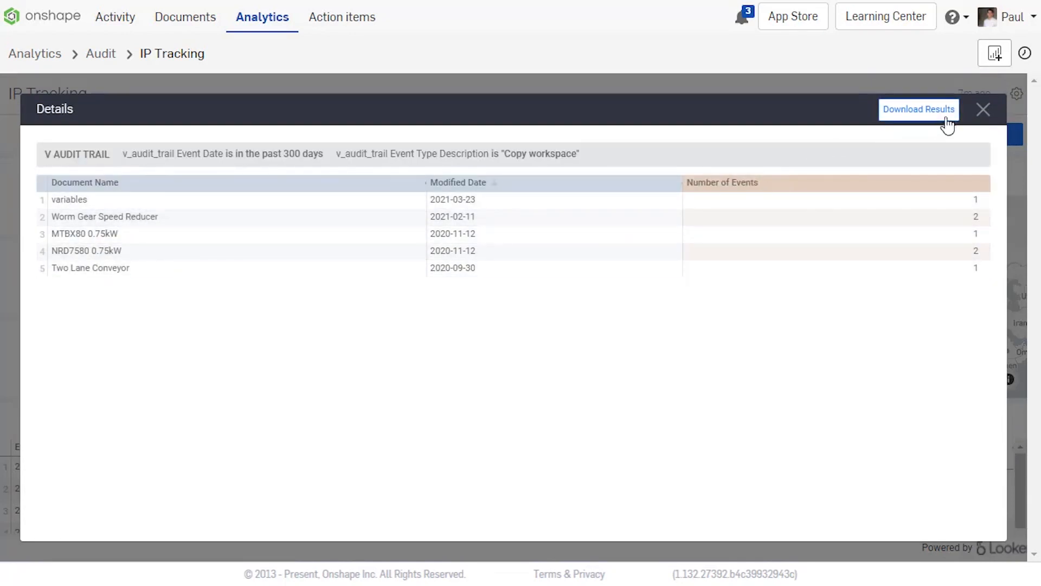
pyautogui.click(983, 109)
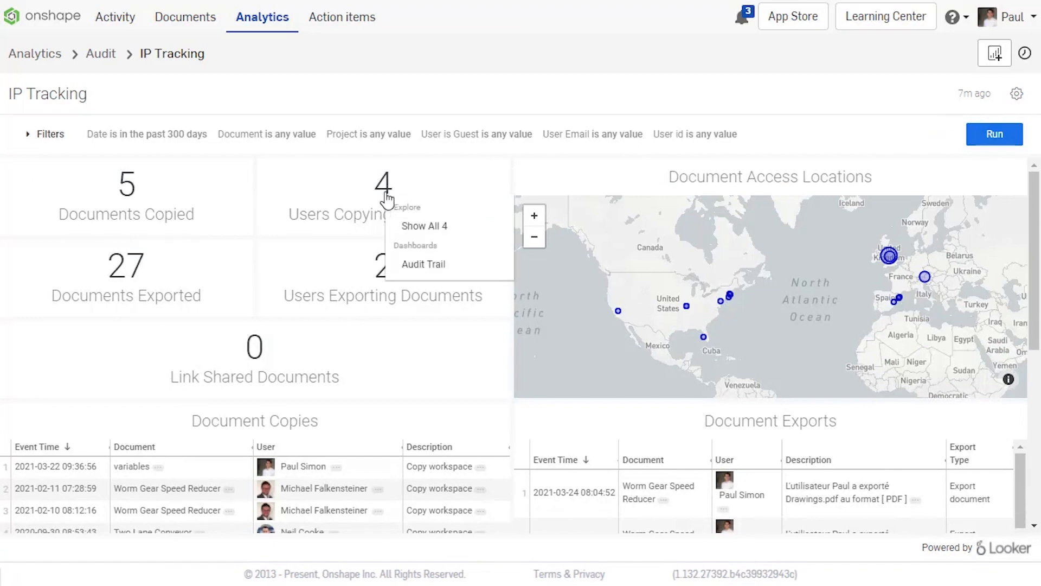
pyautogui.click(423, 225)
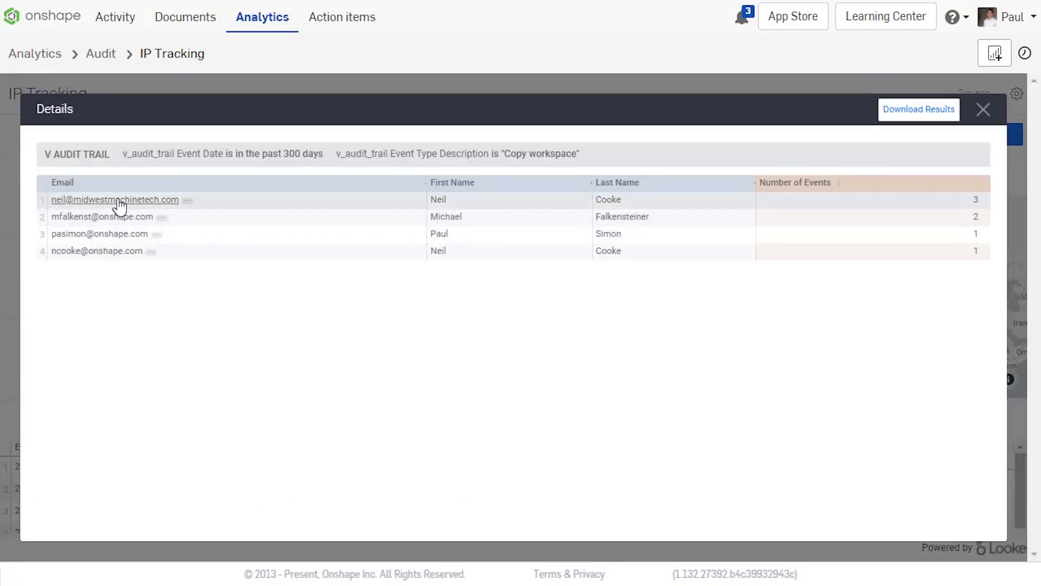